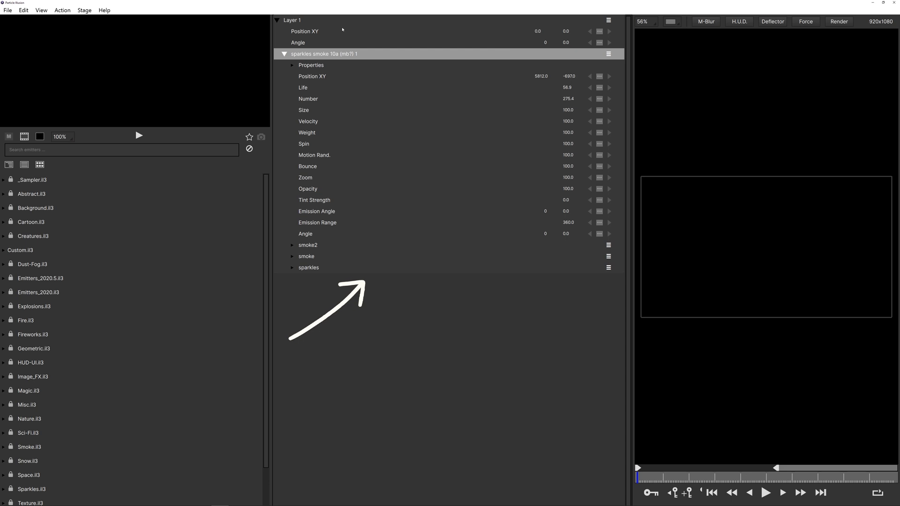
mouse_move(888, 171)
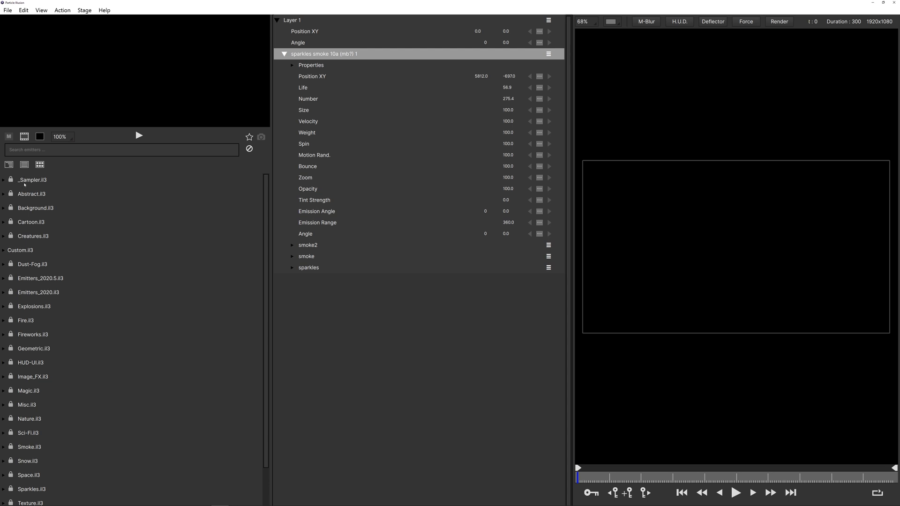
Show the emitter library as preview thumbnails and browse down the list
left_click(39, 164)
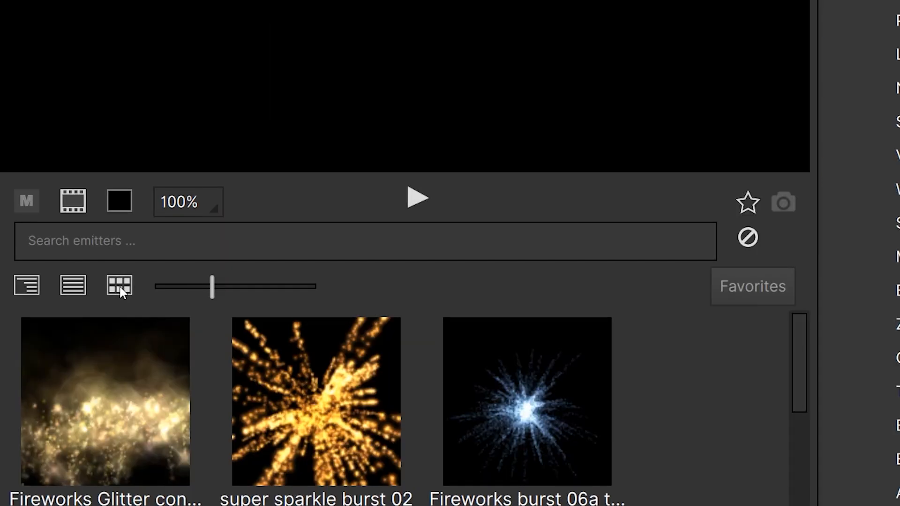
mouse_move(118, 285)
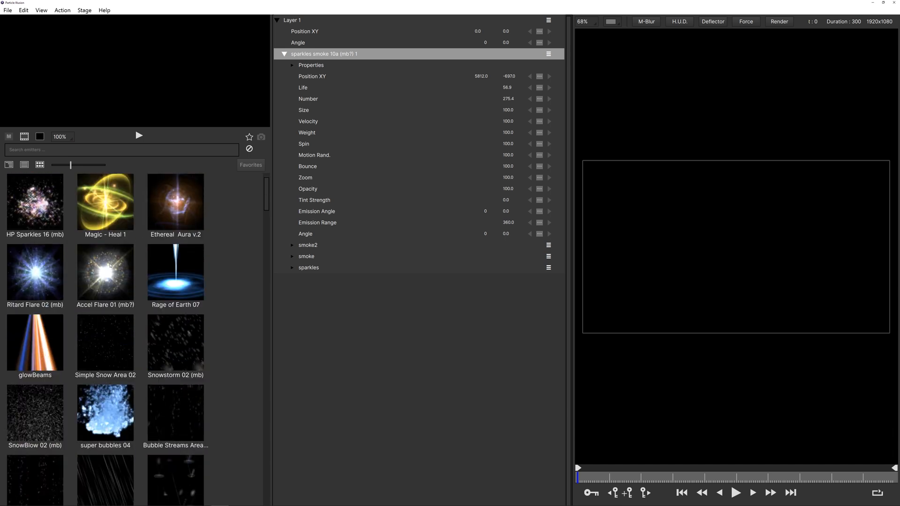
scroll("down", 3)
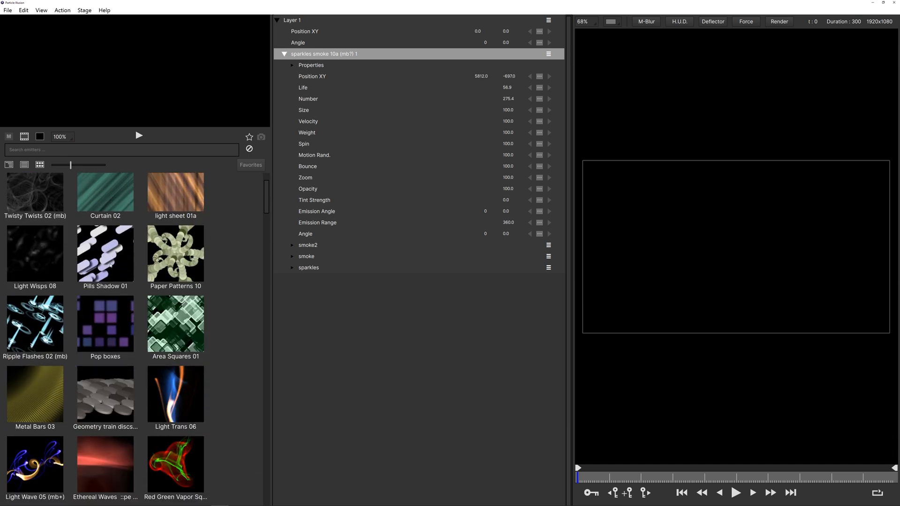
scroll("down", 3)
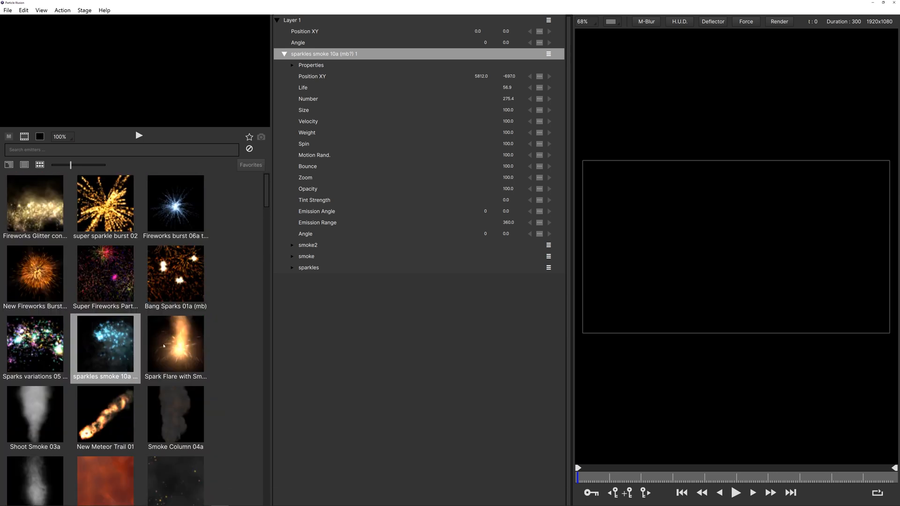
Preview the Spark Flare, sparkles smoke, Bang Sparks 01a (mb) and super sparkle burst emitters
left_click(174, 344)
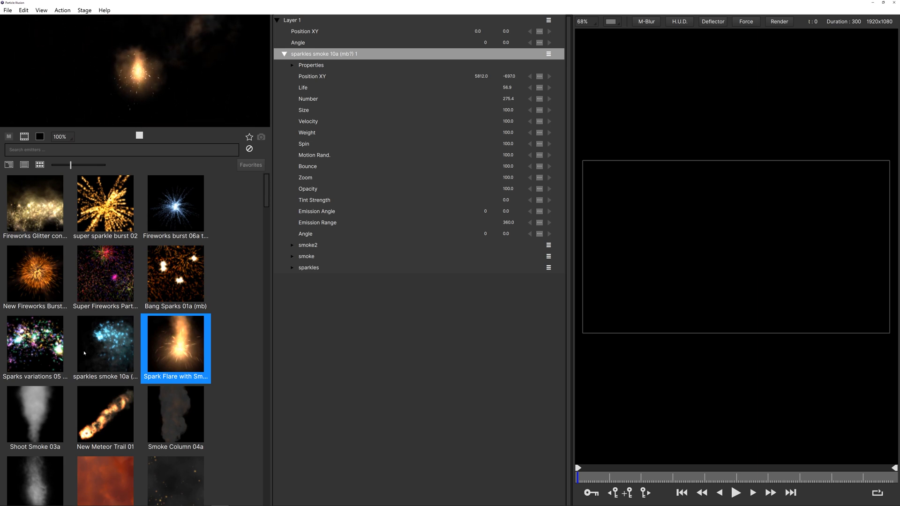
left_click(105, 345)
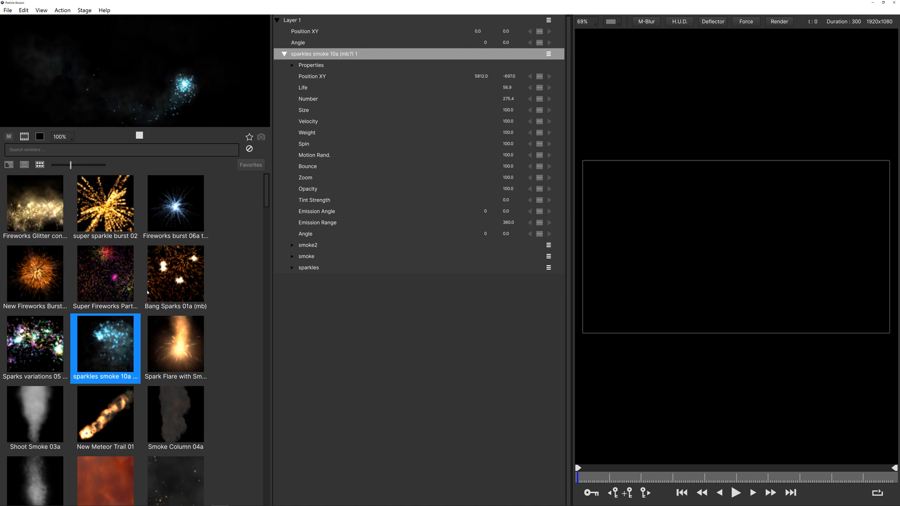
left_click(175, 273)
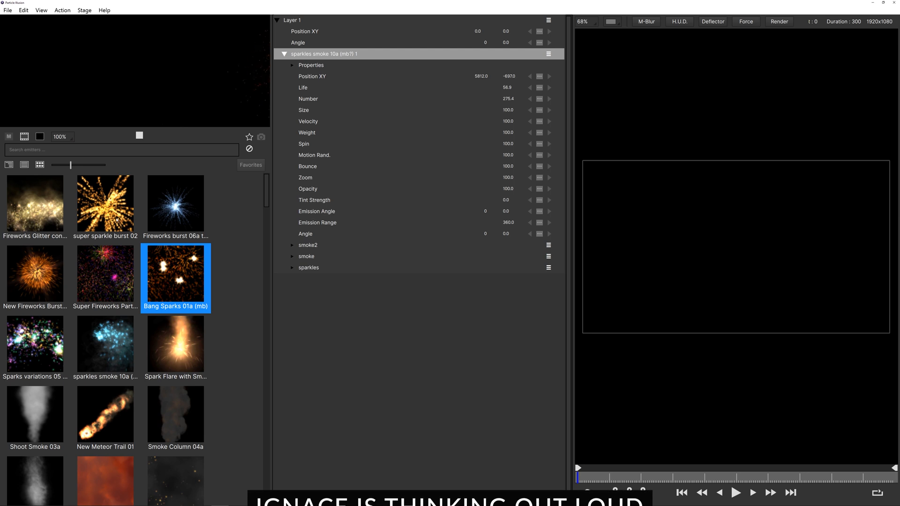
left_click(105, 205)
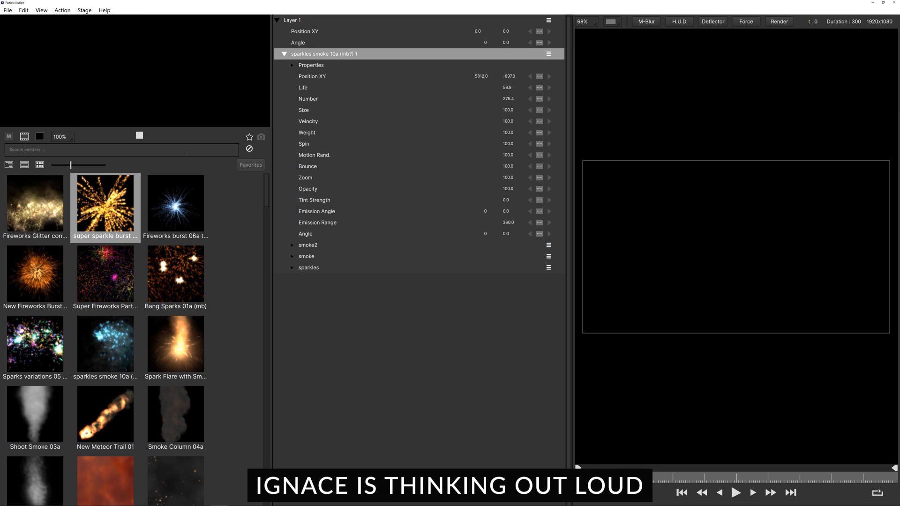
Search emitters for 'leav', preview Autumn Leaves 2, then clear the search
type("leav")
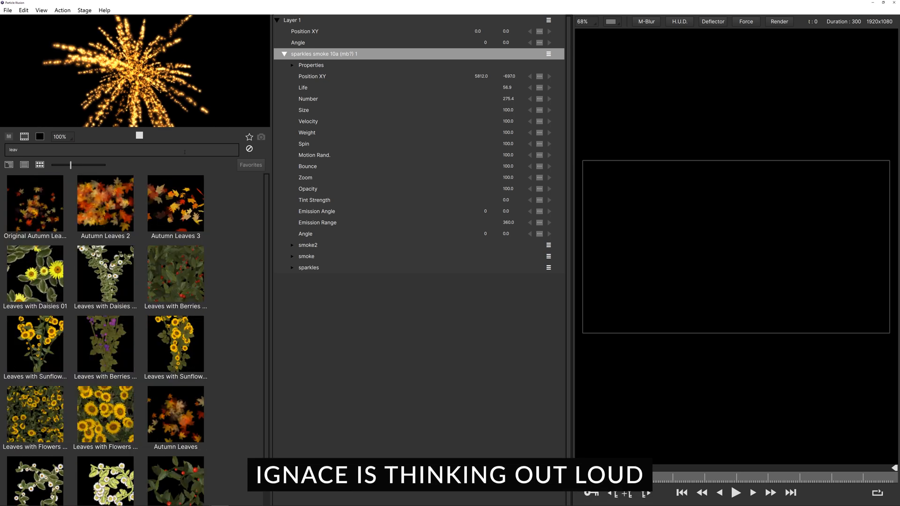
left_click(105, 203)
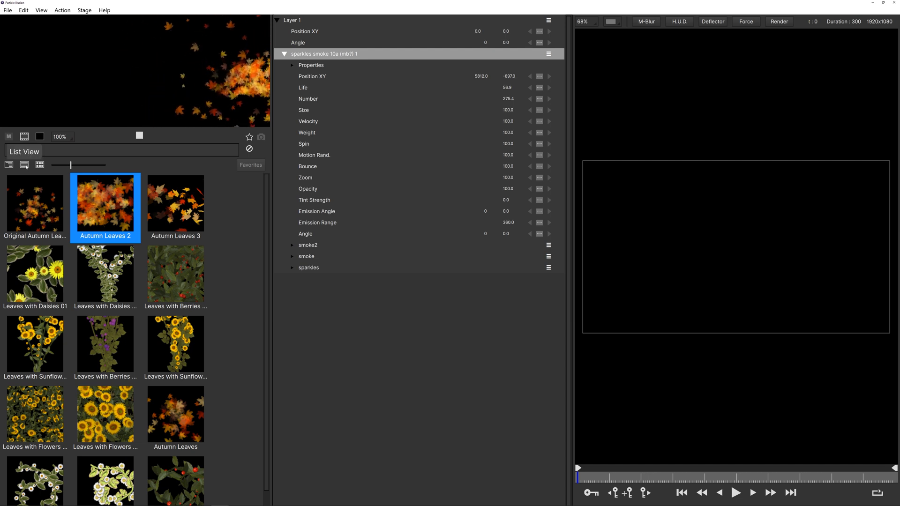
left_click(8, 165)
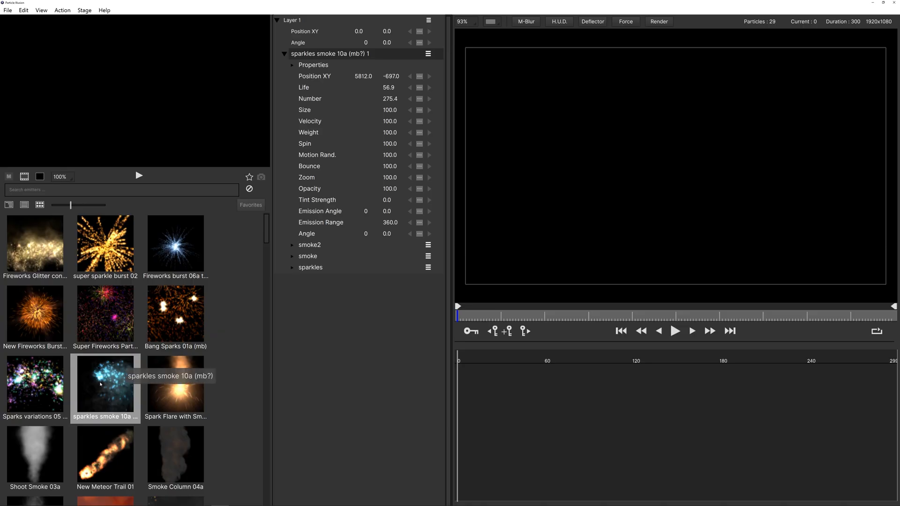
Add a sparkles smoke 10a emitter to the stage and preview it
double_click(105, 385)
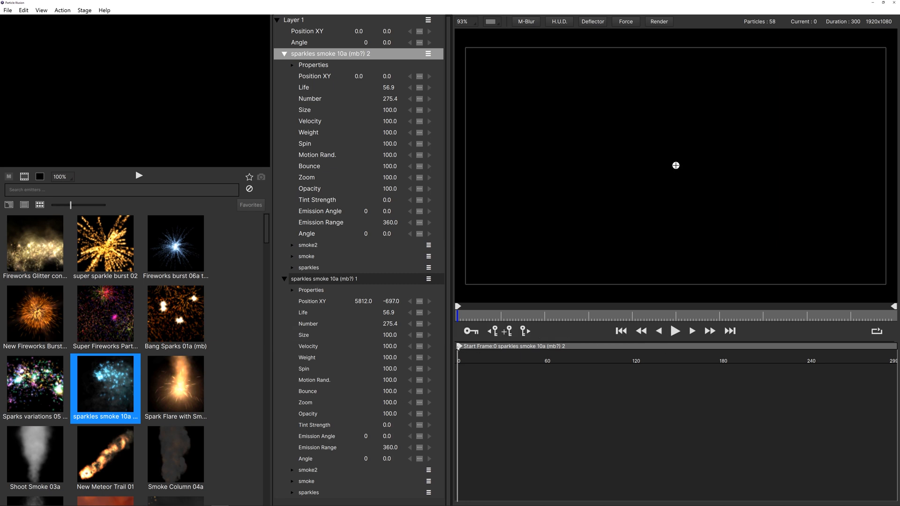
left_click(675, 330)
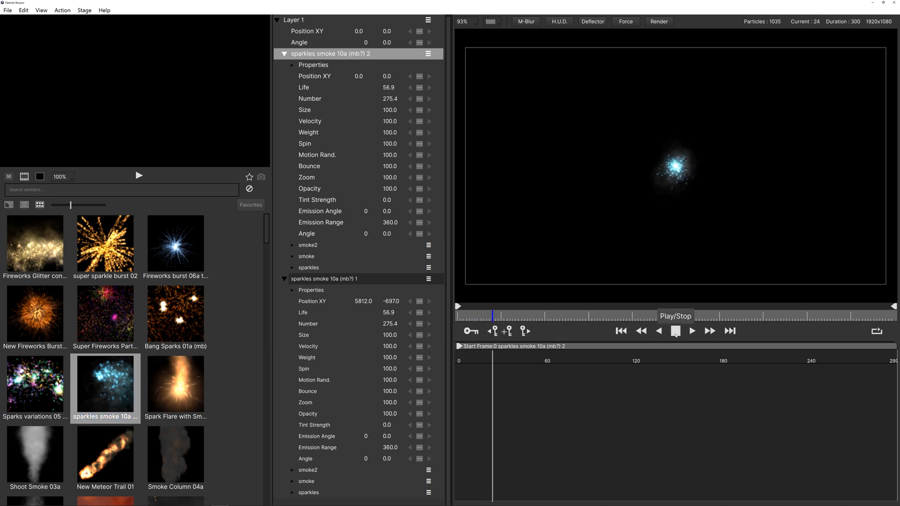
left_click(692, 332)
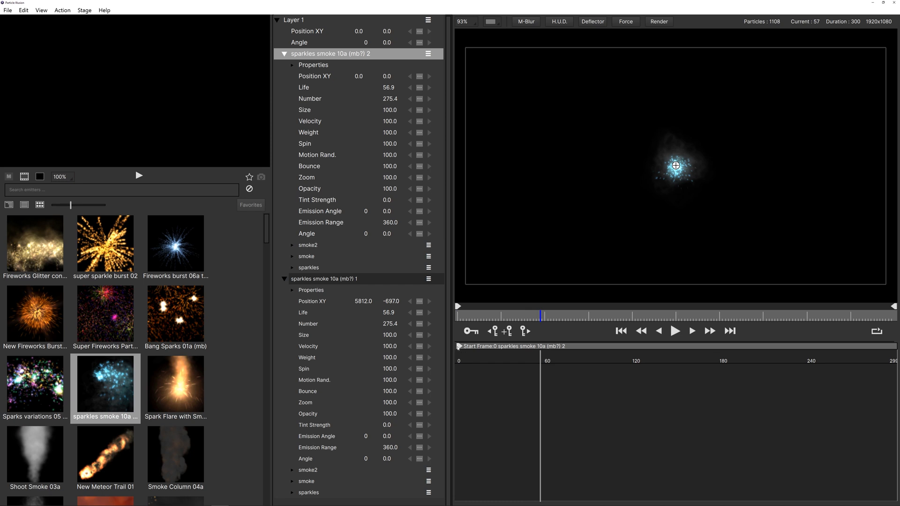
Delay the new emitter's start to frame 47 and replay the preview
left_click(459, 315)
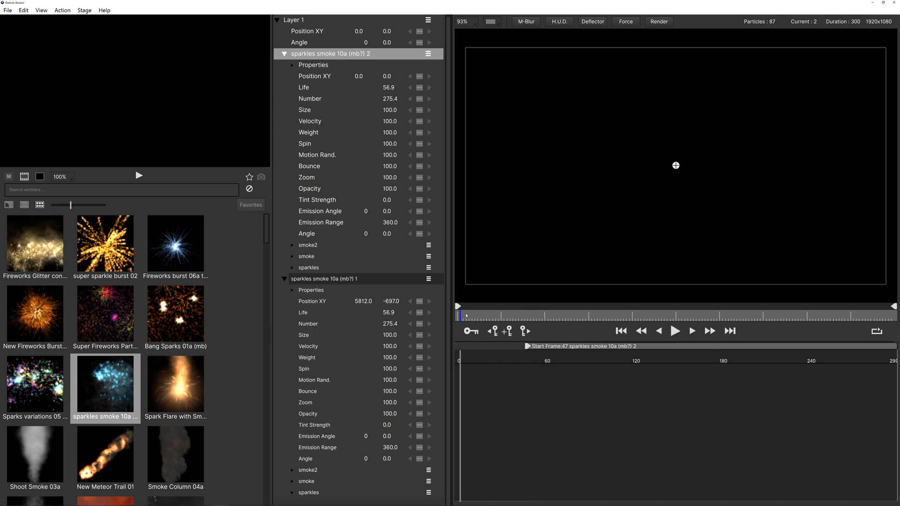
left_click(675, 330)
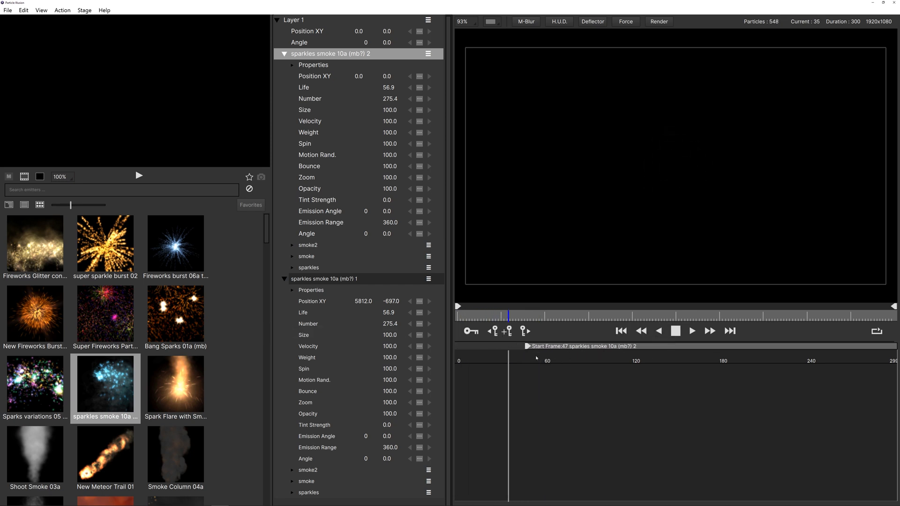
left_click(692, 330)
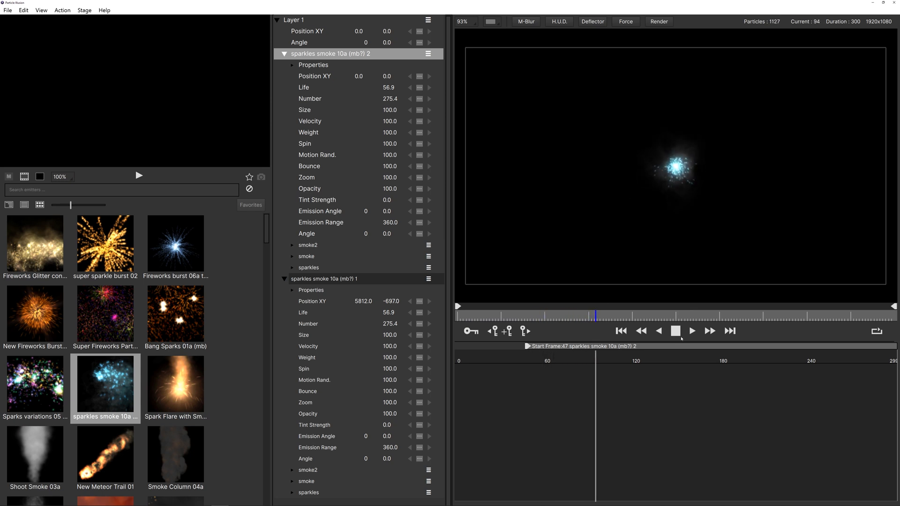
left_click(675, 330)
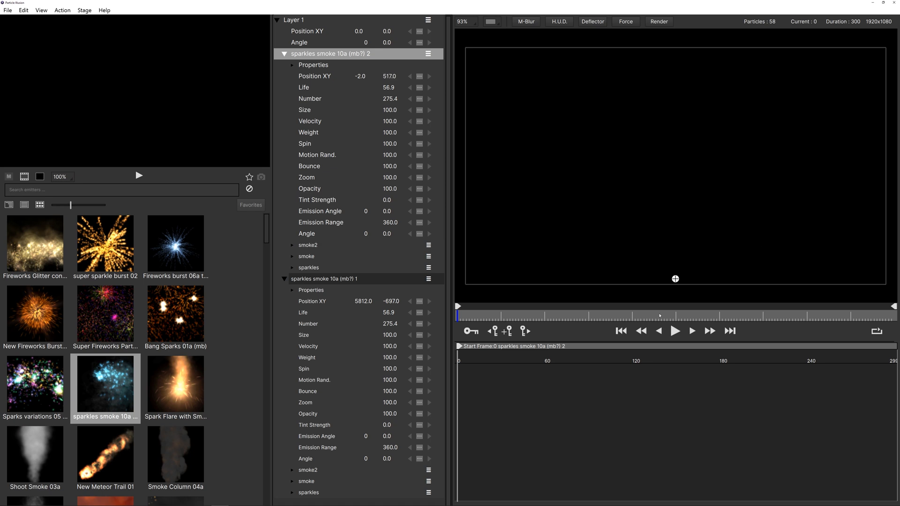
mouse_move(674, 331)
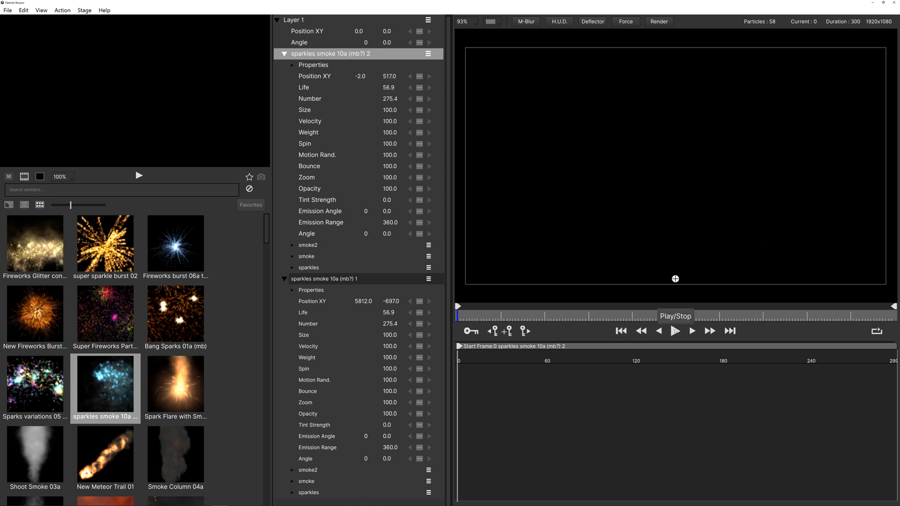
left_click(674, 331)
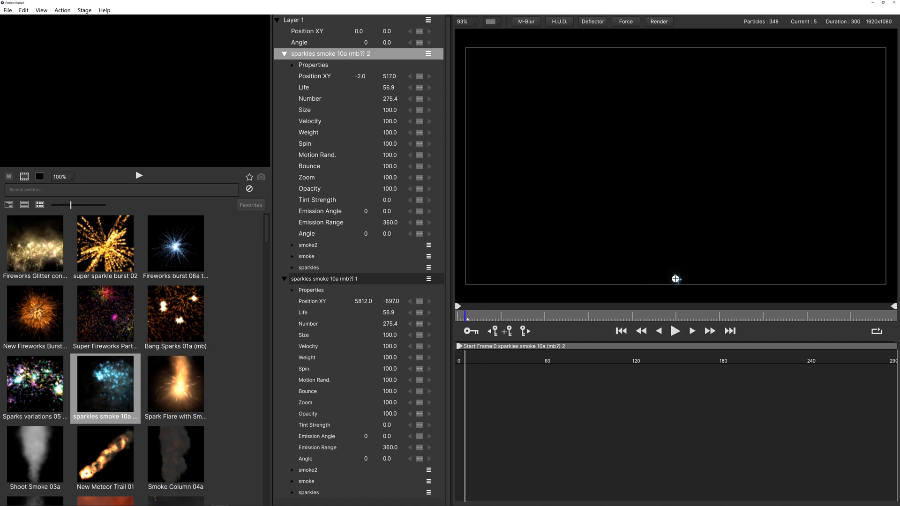
left_click(675, 331)
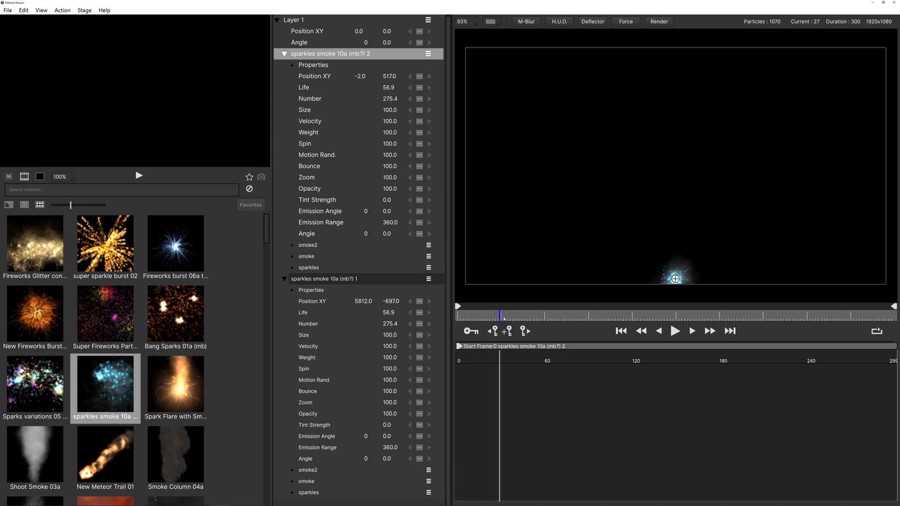
left_click(314, 76)
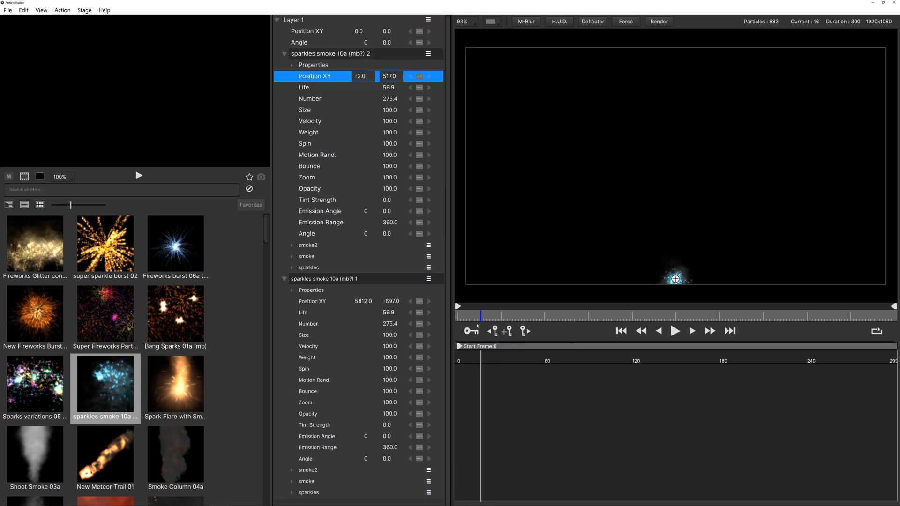
left_click(507, 315)
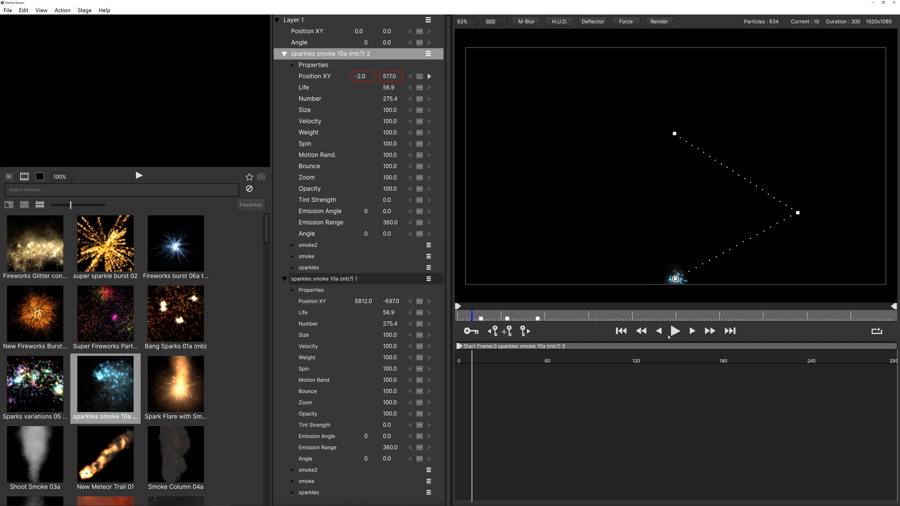
left_click(675, 331)
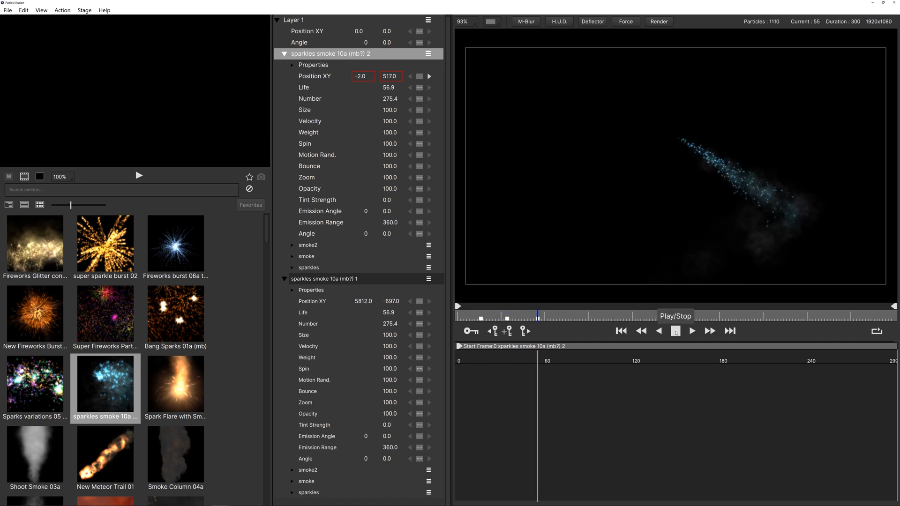
left_click(692, 331)
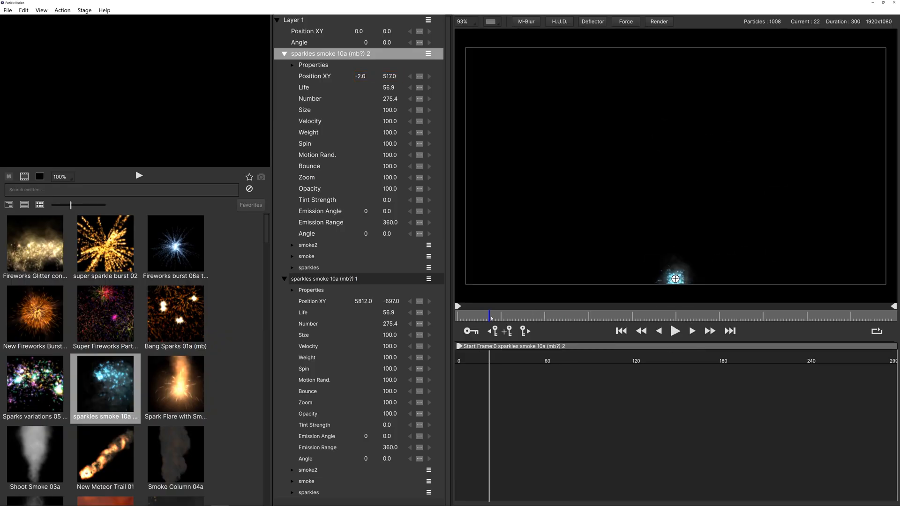
mouse_move(470, 331)
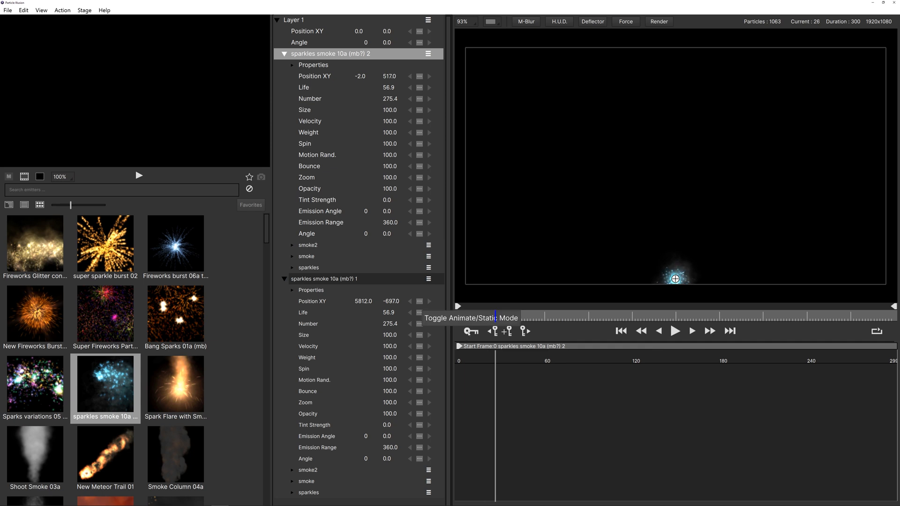
Record the emitter's looping motion path toward the top-right from frame one, then preview it
left_click(471, 331)
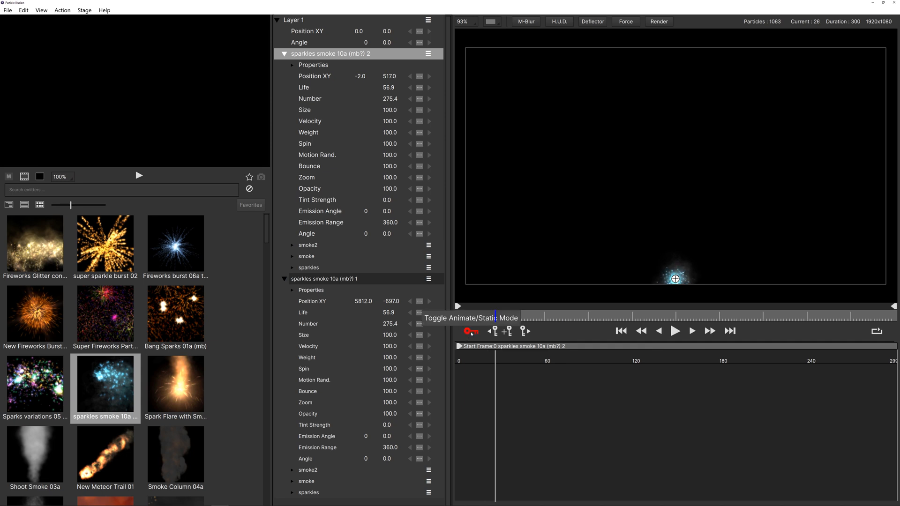
left_click(621, 331)
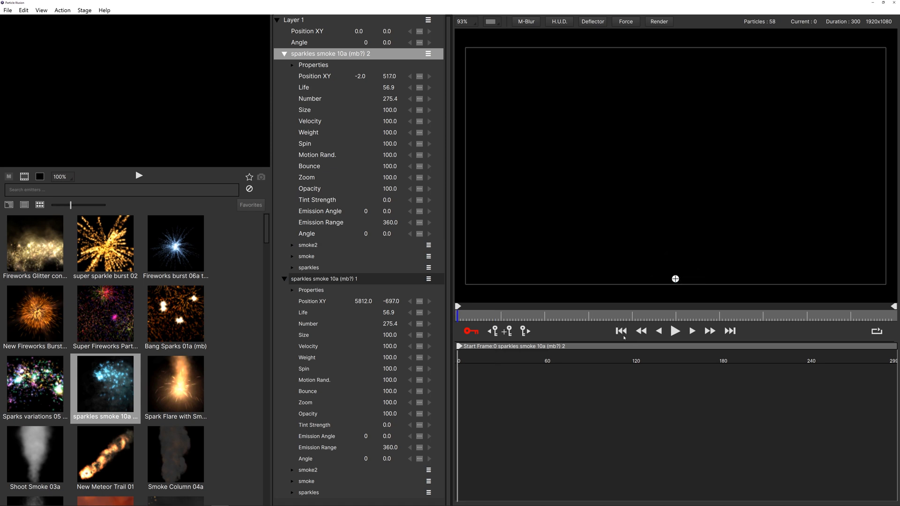
left_click(675, 331)
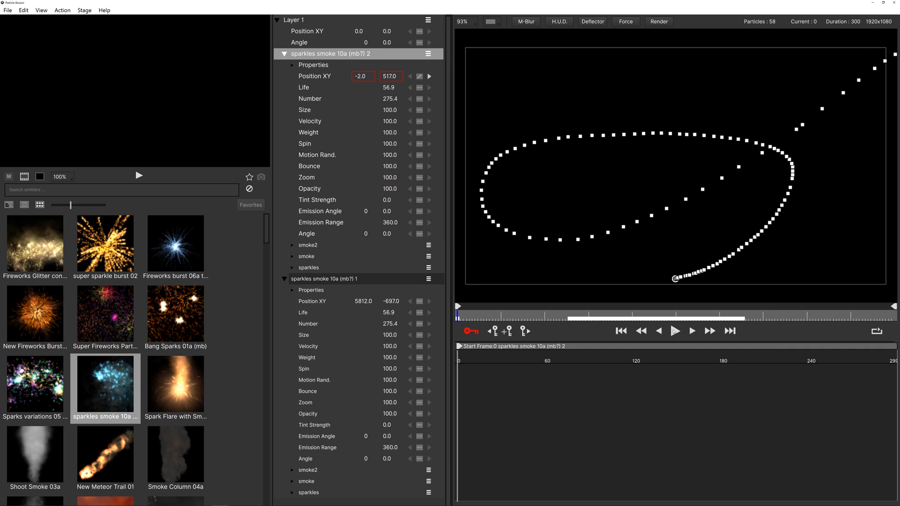
left_click(674, 330)
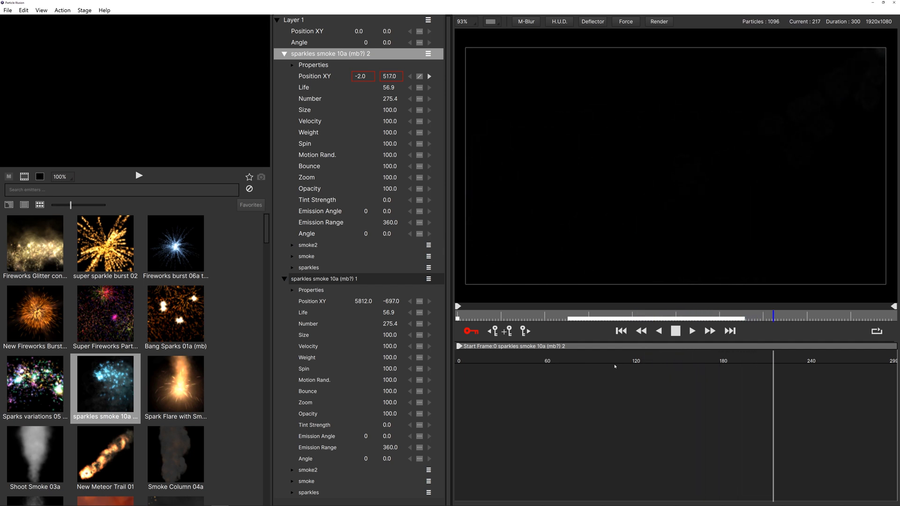
left_click(692, 330)
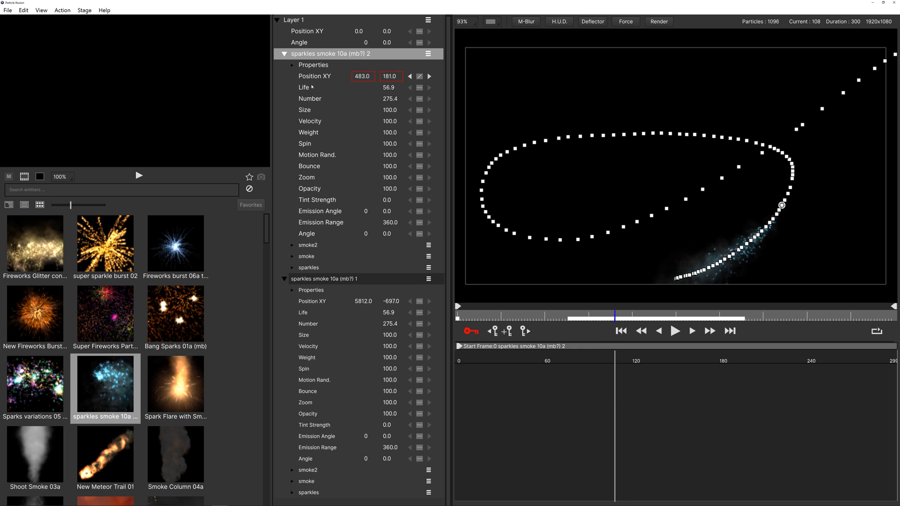
Set emitter Number 498.4, Size 149.5 and Velocity 125.5, then preview the trail
left_click(310, 98)
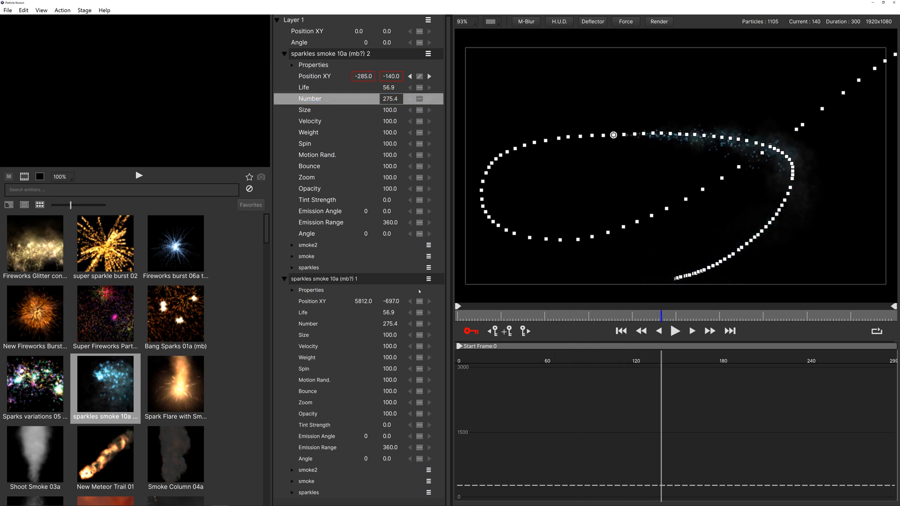
mouse_move(468, 330)
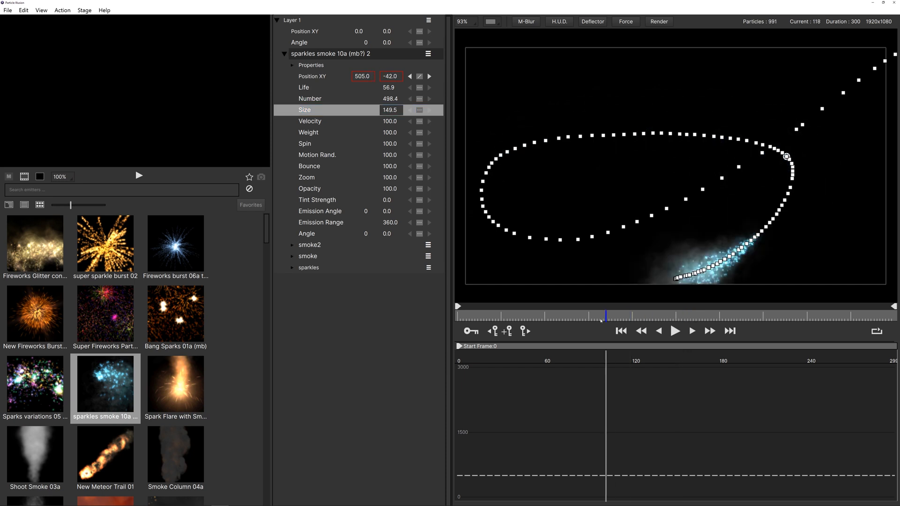
left_click(675, 330)
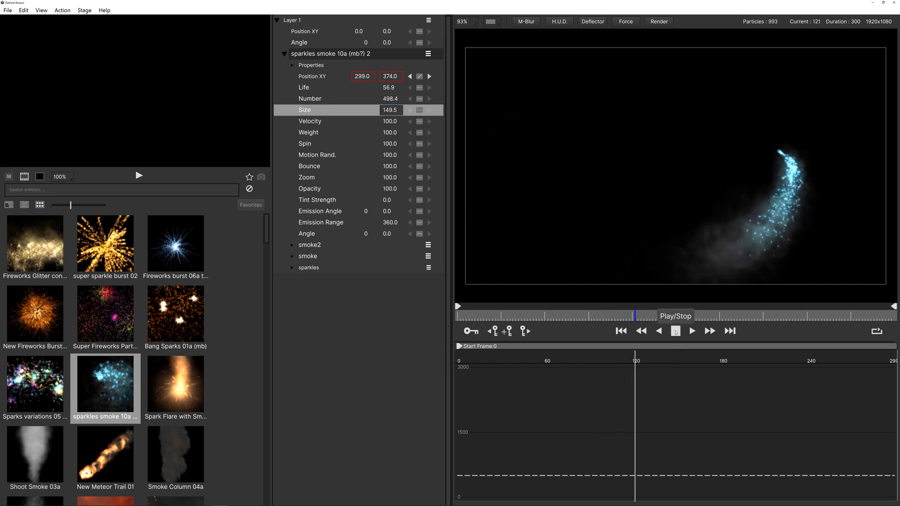
left_click(693, 330)
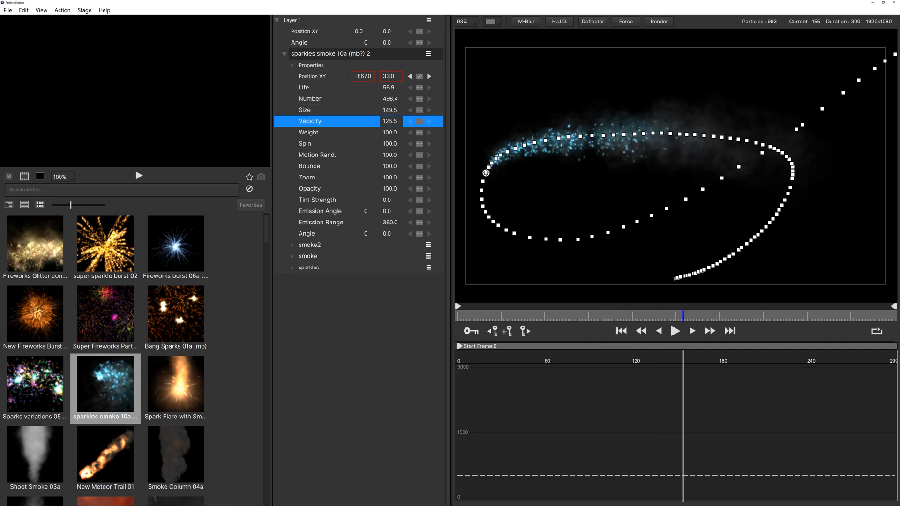
Switch the emitter shape to Circle, lower Number to 139.4, and preview
left_click(293, 65)
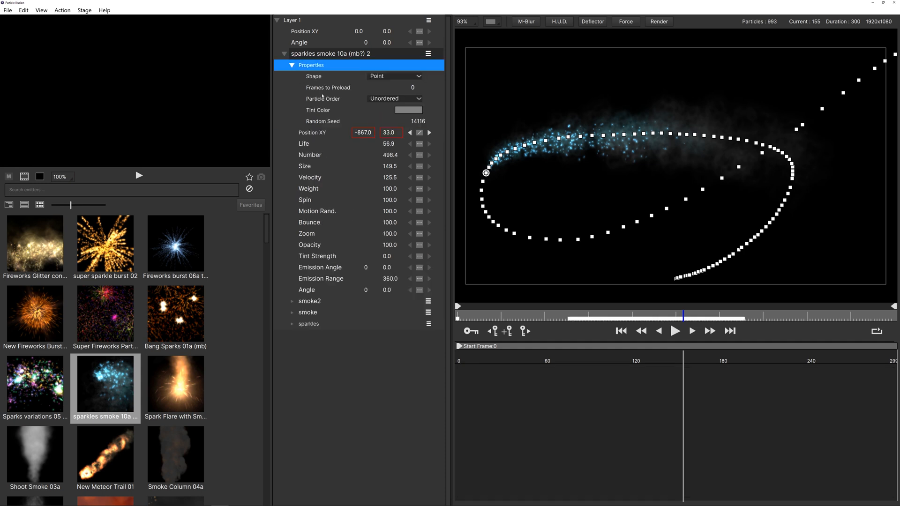
left_click(394, 76)
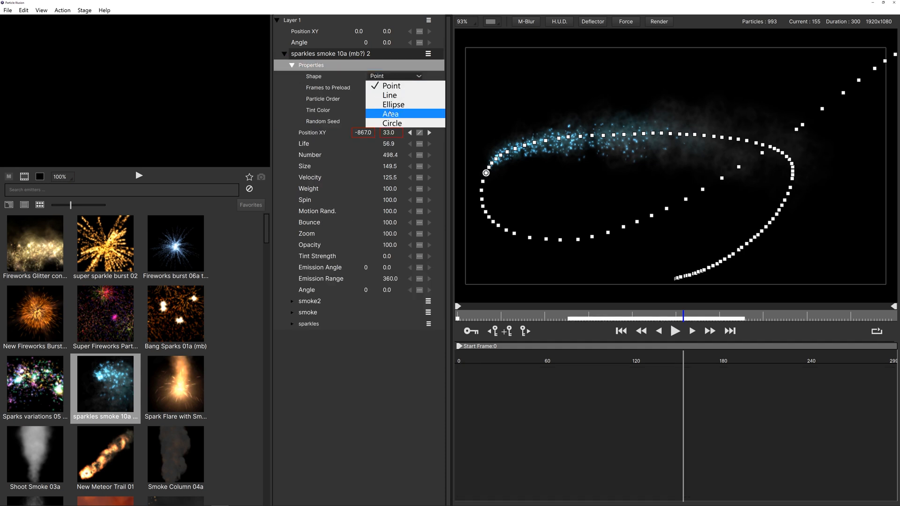
left_click(392, 123)
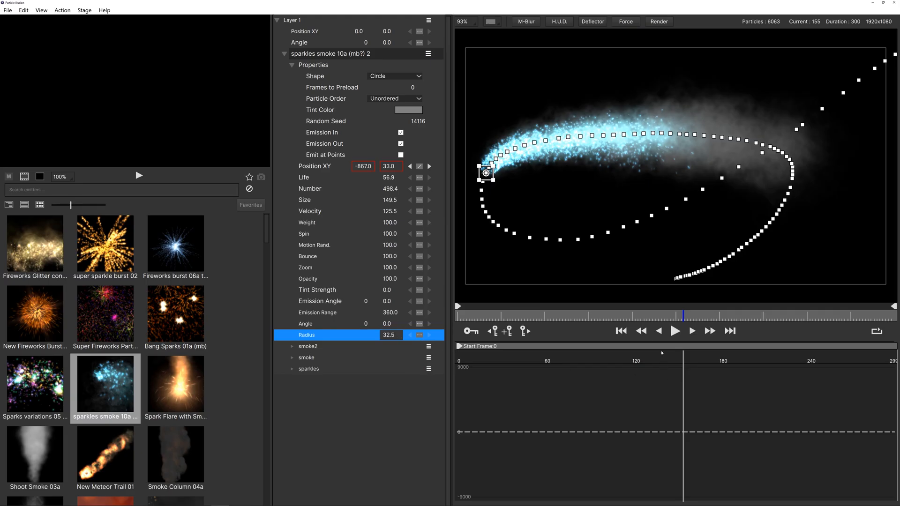
left_click(310, 188)
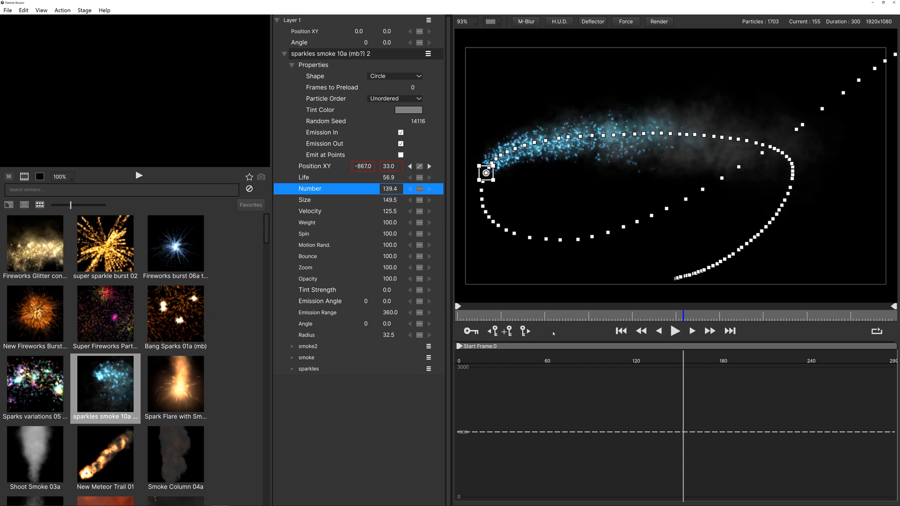
left_click(675, 330)
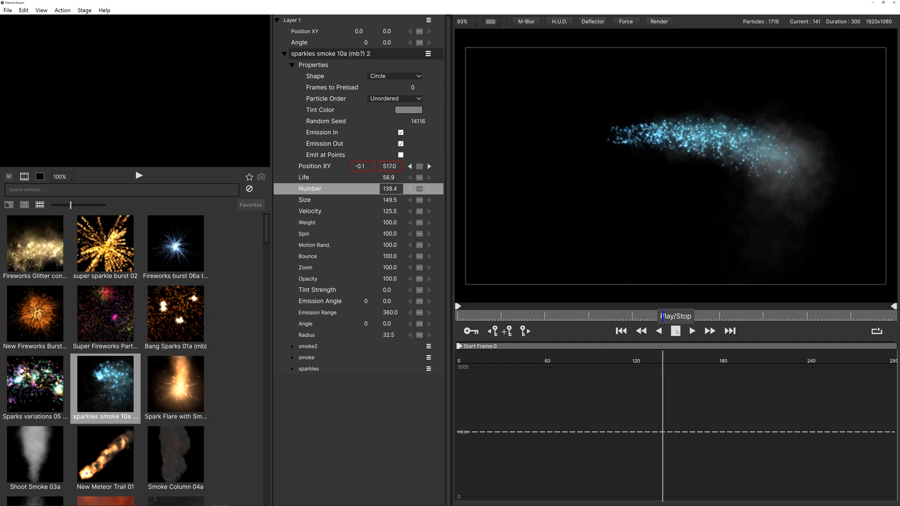
left_click(692, 331)
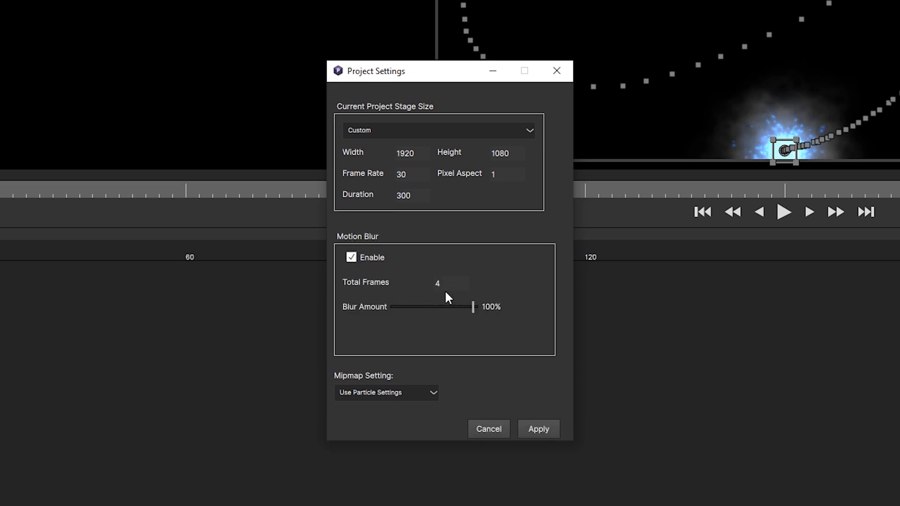
Enable motion blur with 4 total frames at 100% blur amount
double_click(437, 283)
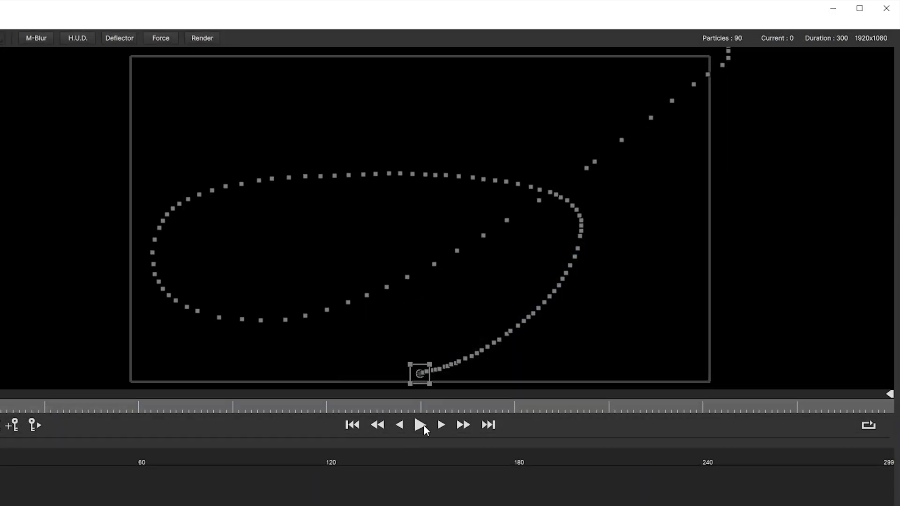
Render the animation as magic2, ProRes 422 QuickTime with RGB + premultiplied alpha
left_click(420, 425)
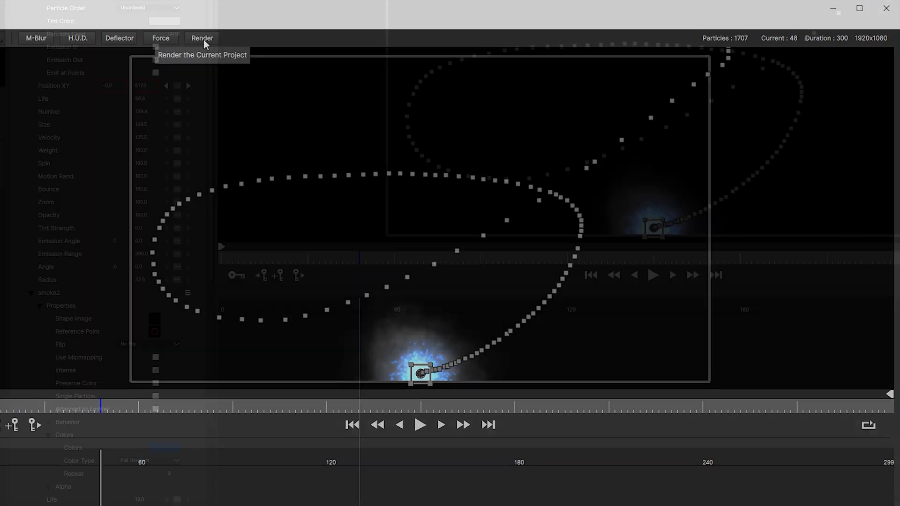
left_click(202, 38)
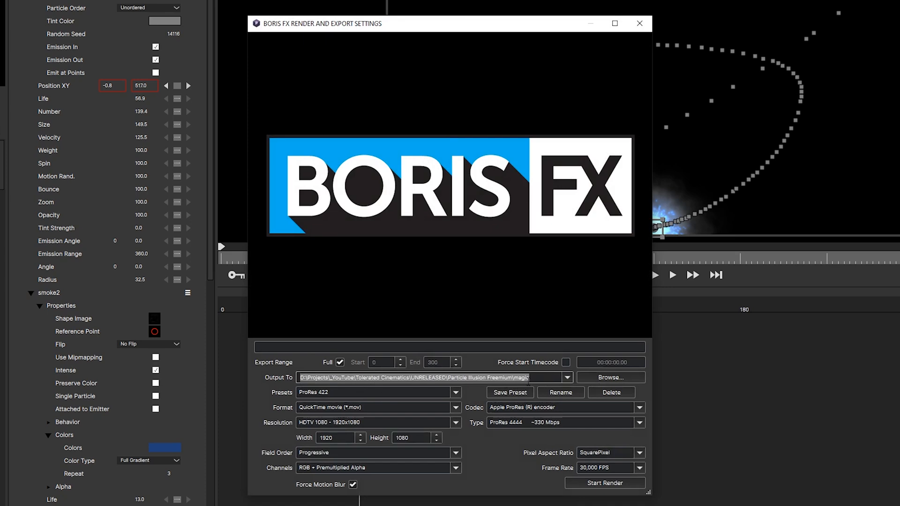
type("2")
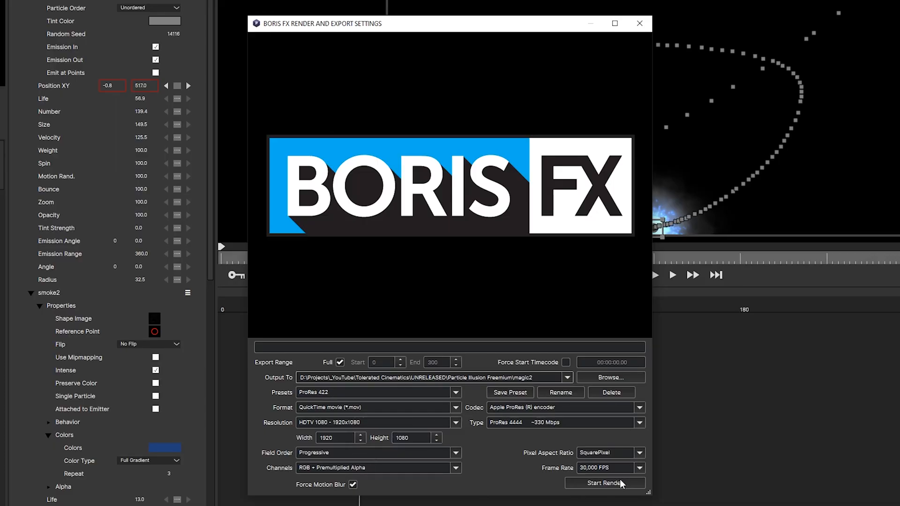
left_click(605, 483)
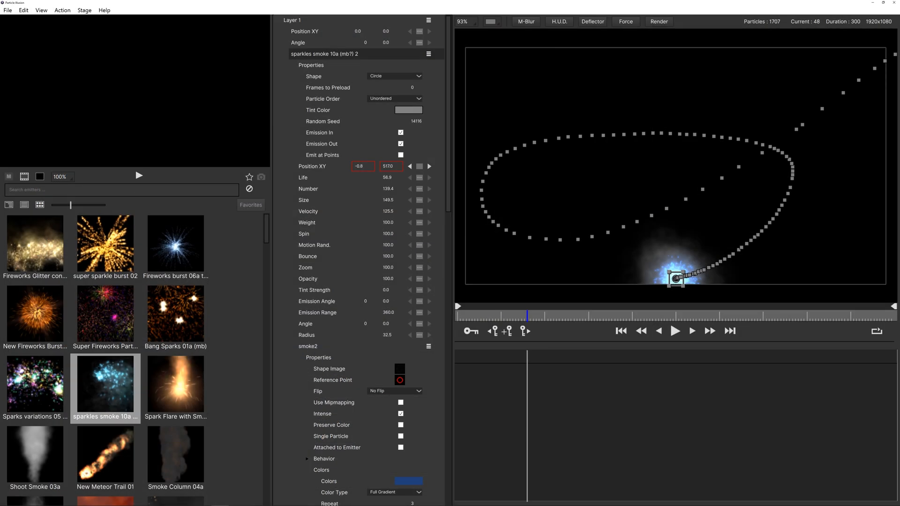
Save the Particle Illusion project with File > Save Project
left_click(7, 9)
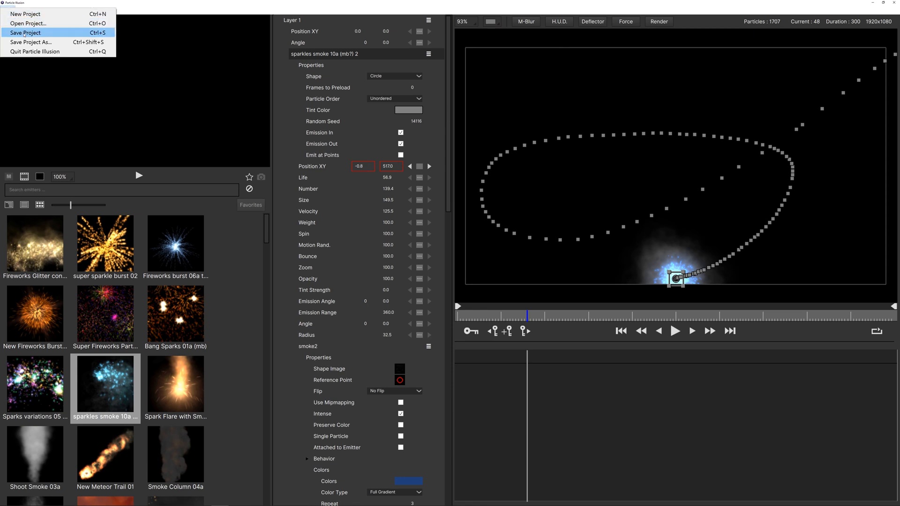
mouse_move(34, 51)
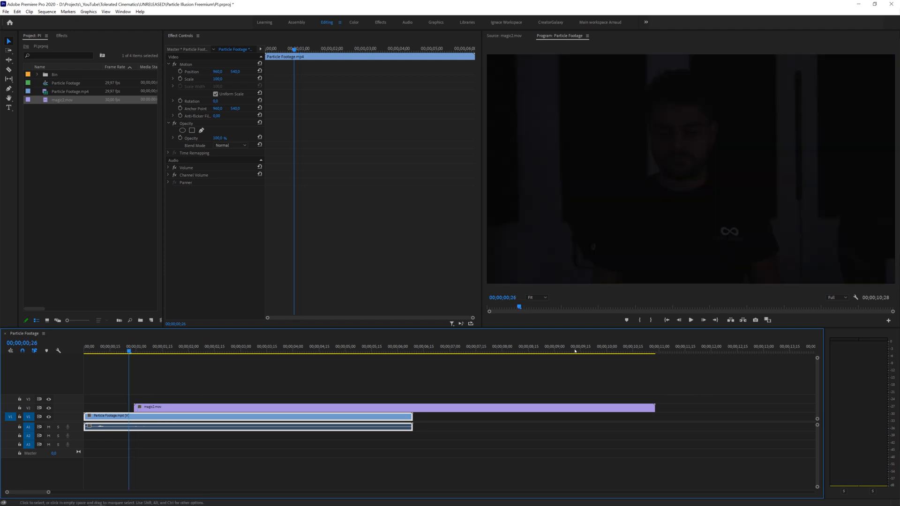
Move the playhead to the sparkles and razor-cut magic2.mov on V2 into two pieces
left_click(690, 320)
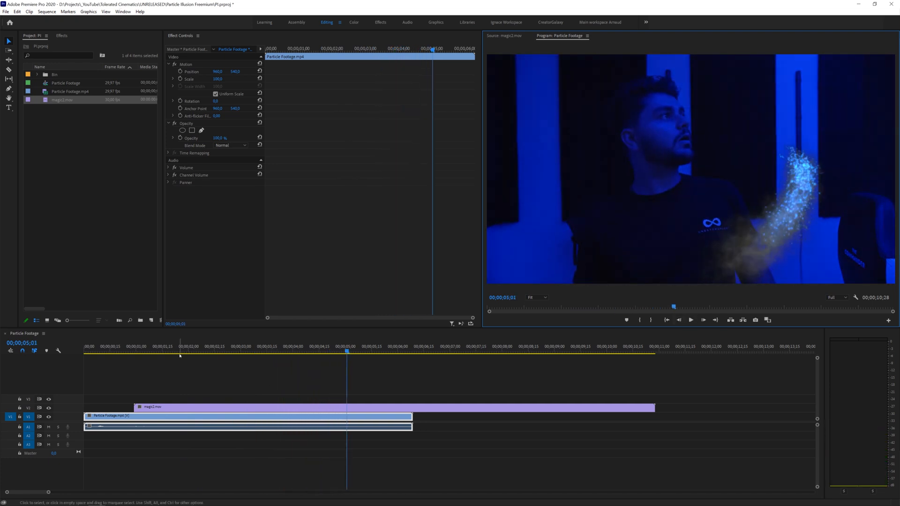
left_click(166, 350)
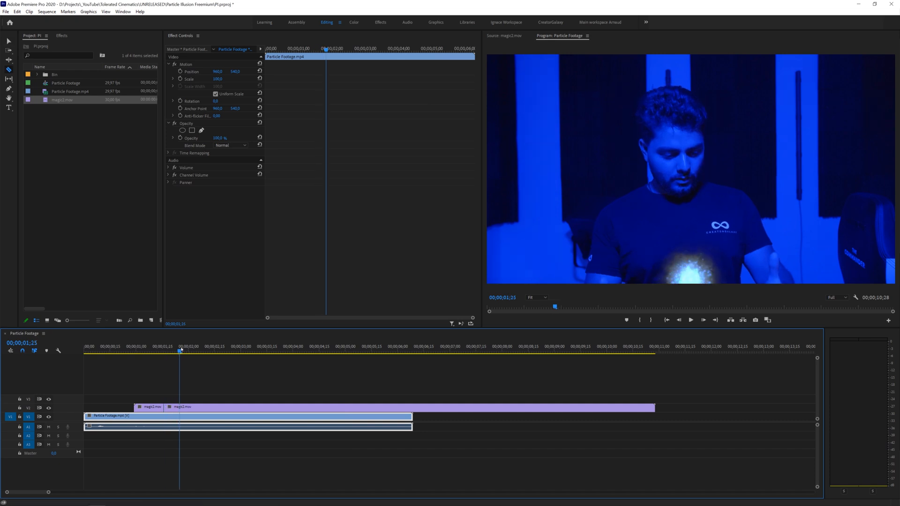
left_click(286, 350)
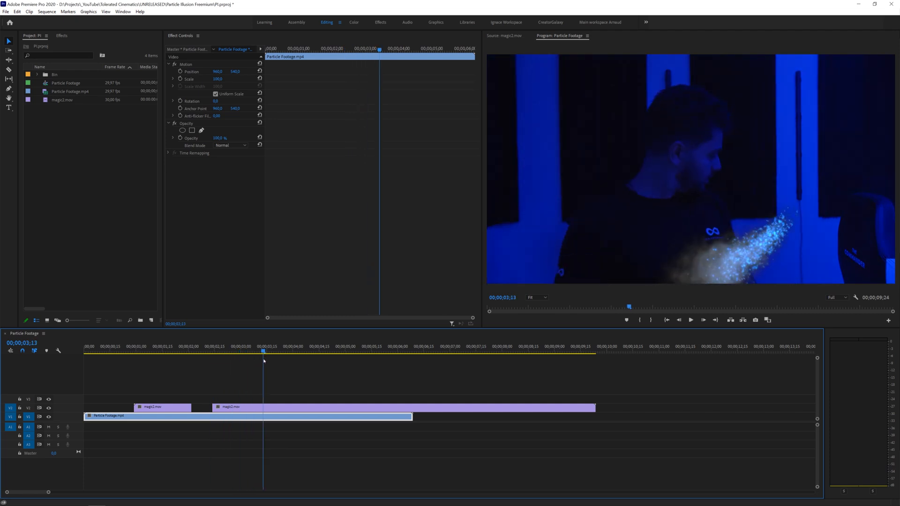
Trim the second magic2.mov clip and choose Nest for both particle clips
right_click(230, 406)
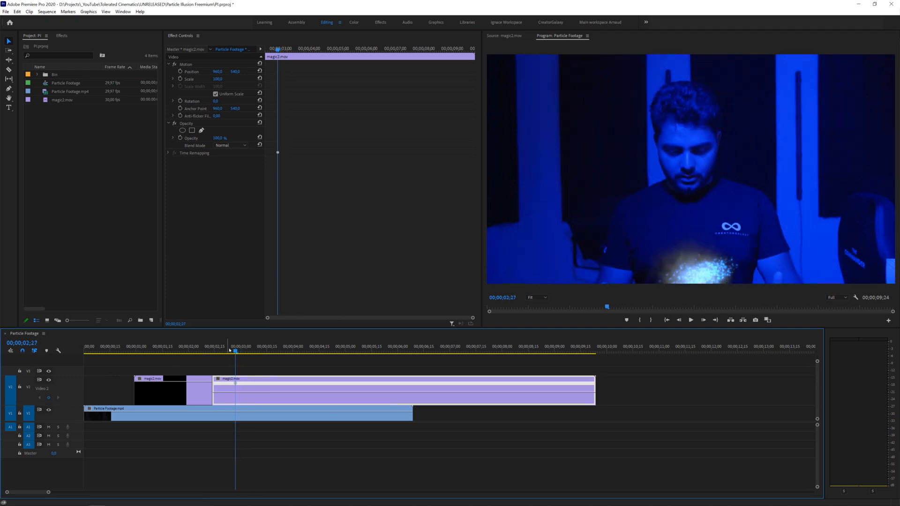
left_click(258, 346)
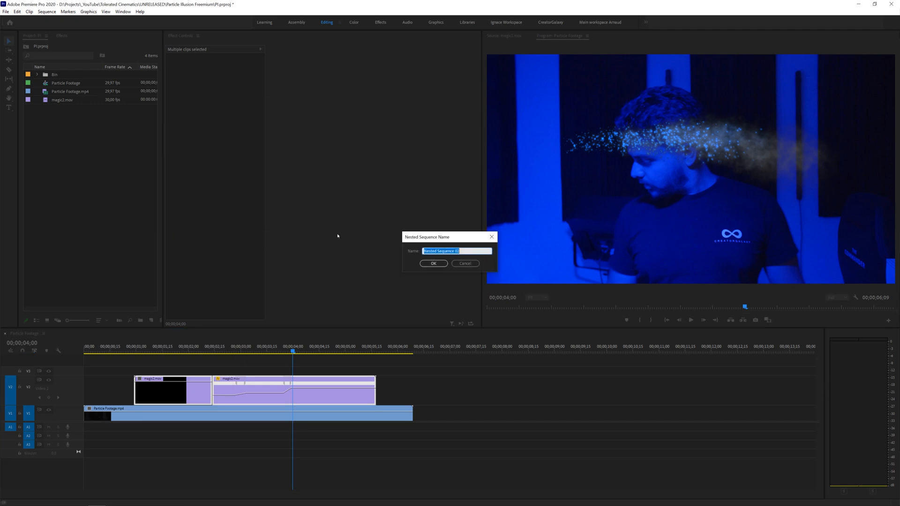
Confirm Nested Sequence 01, review playback, and place a short Particle Footage copy on V3
left_click(433, 263)
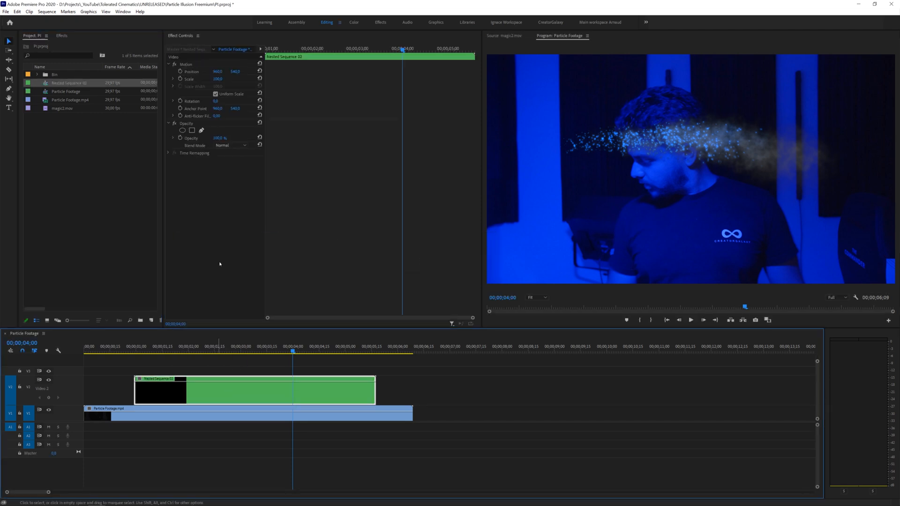
left_click(229, 145)
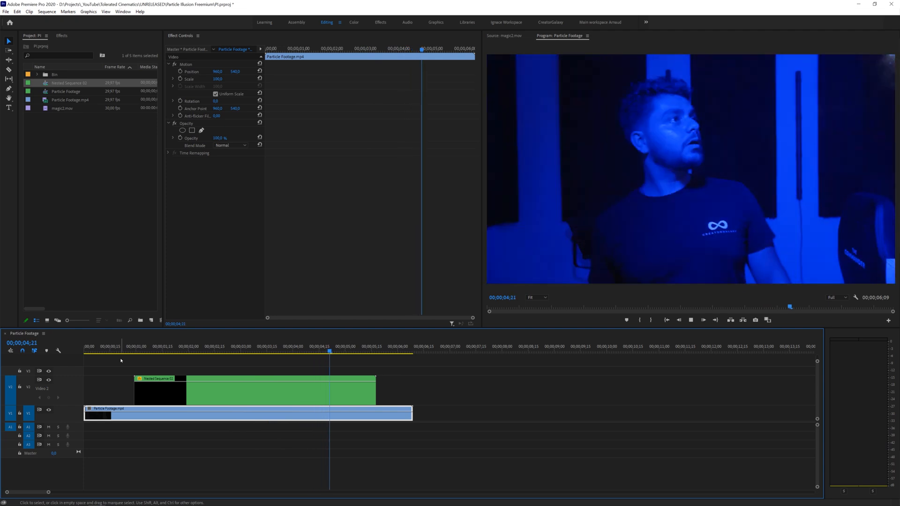
left_click(191, 351)
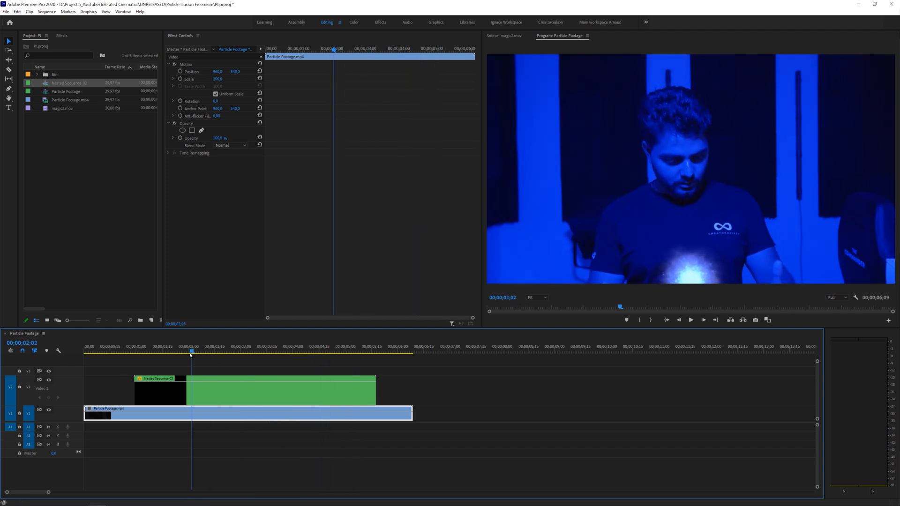
left_click(248, 350)
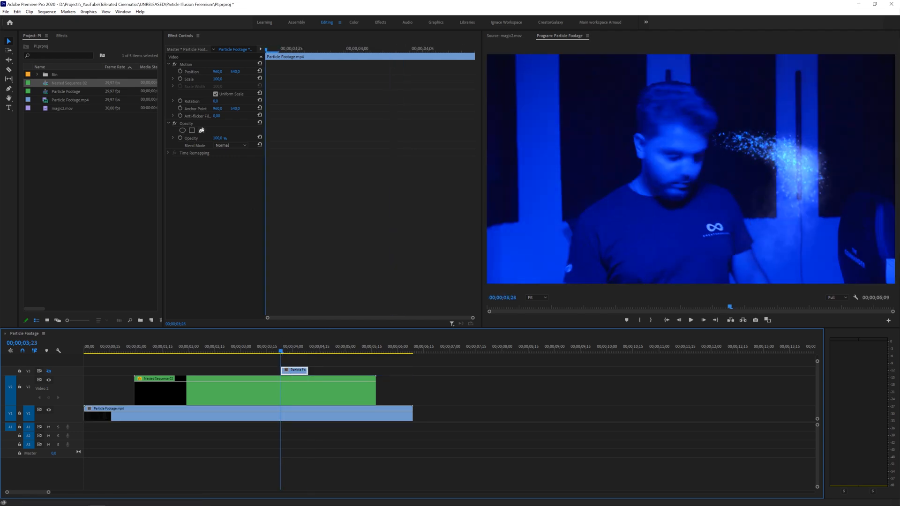
Add a pen mask to the footage copy and draw it around the head at 100% zoom
left_click(192, 130)
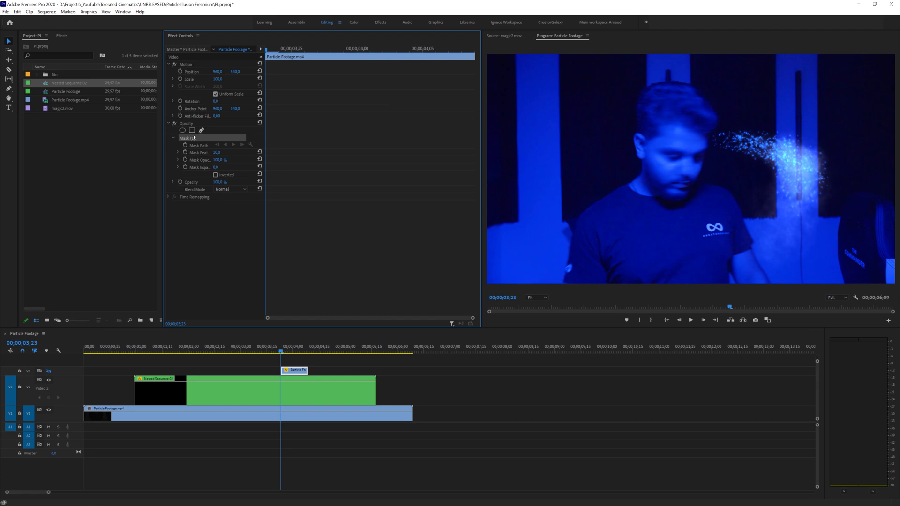
left_click(535, 297)
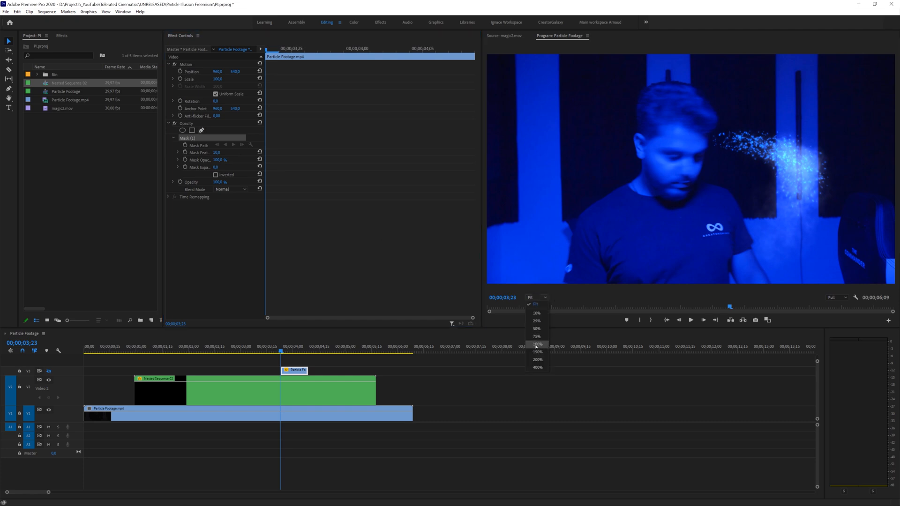
left_click(537, 344)
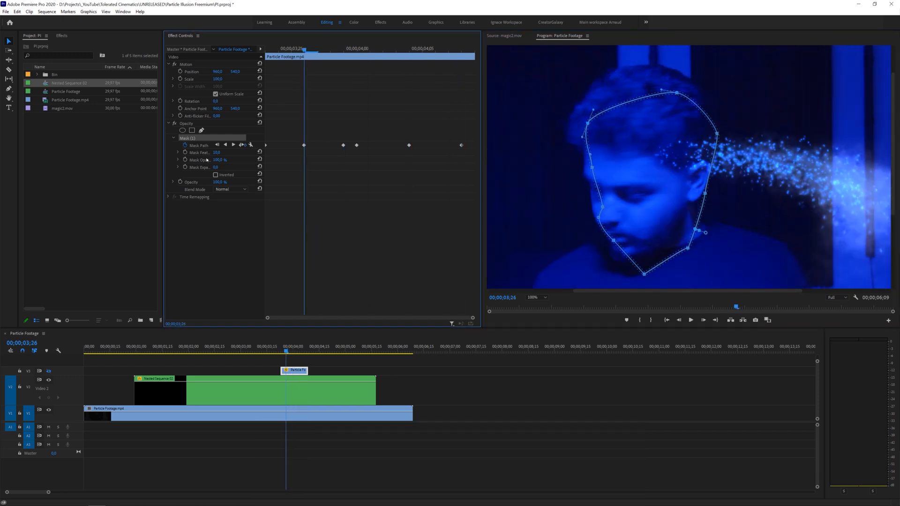
mouse_move(49, 370)
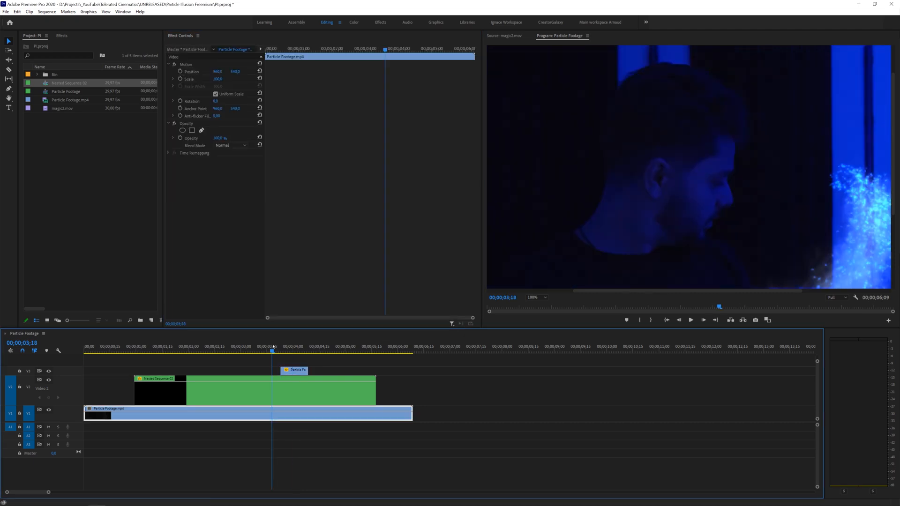
left_click(536, 297)
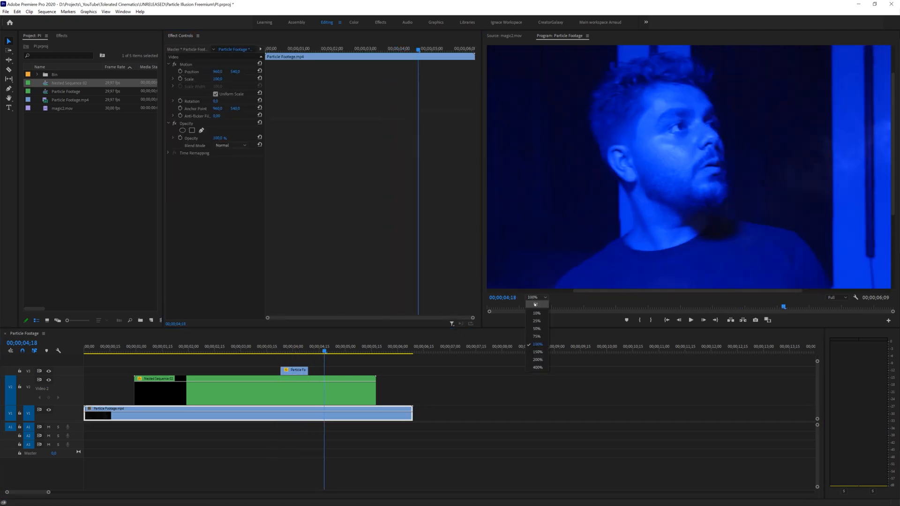